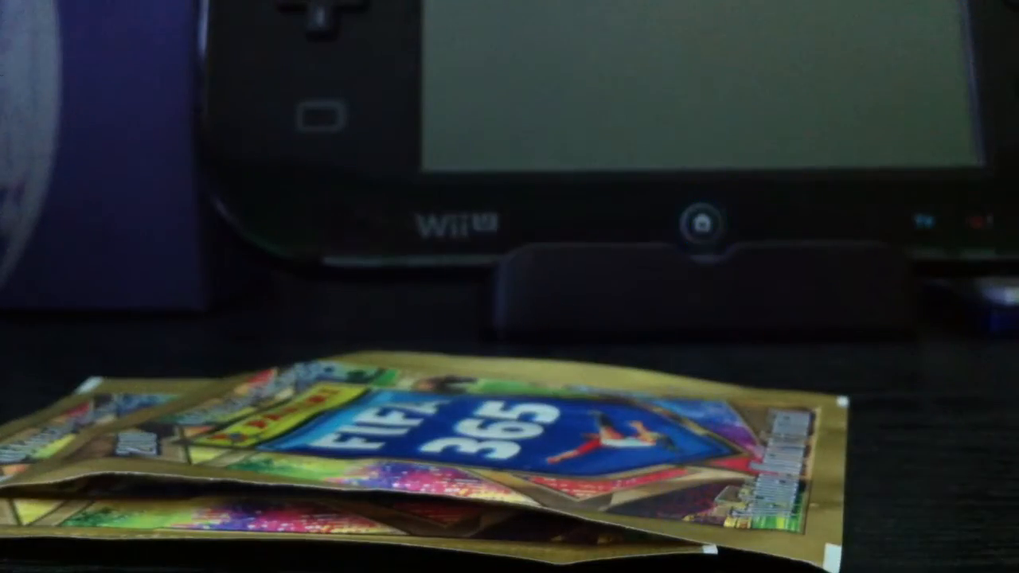
click(704, 223)
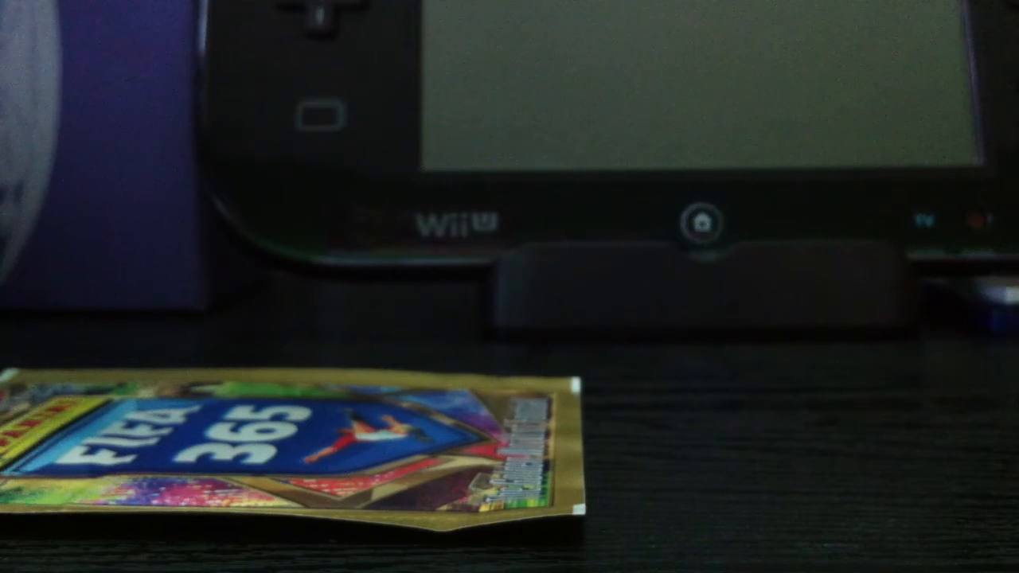
click(700, 226)
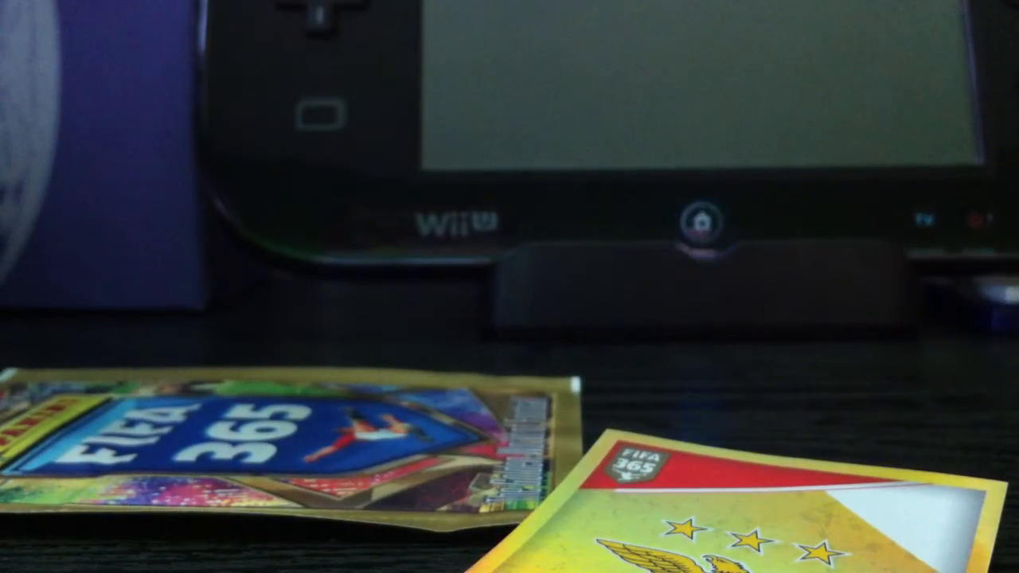
click(700, 222)
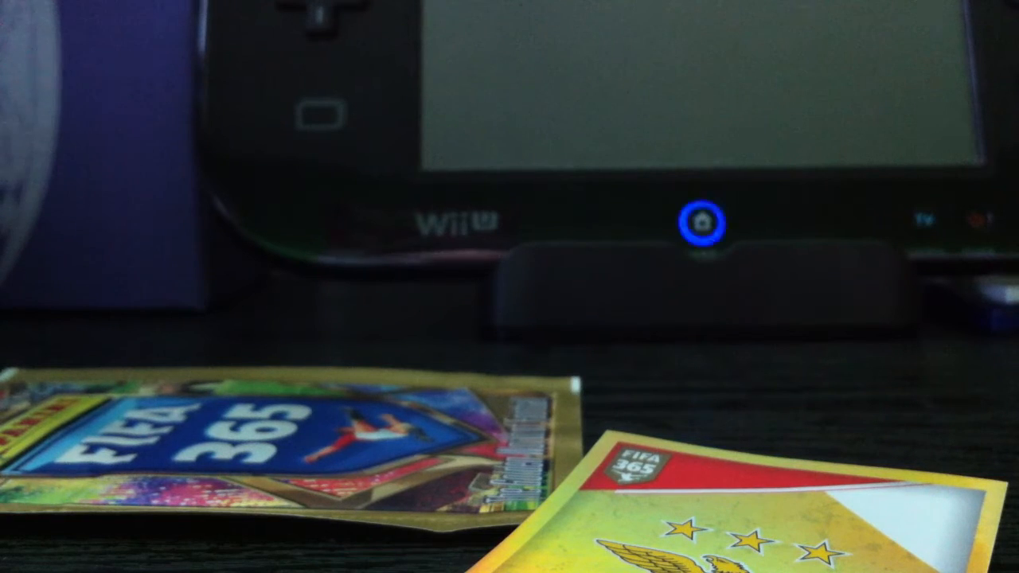